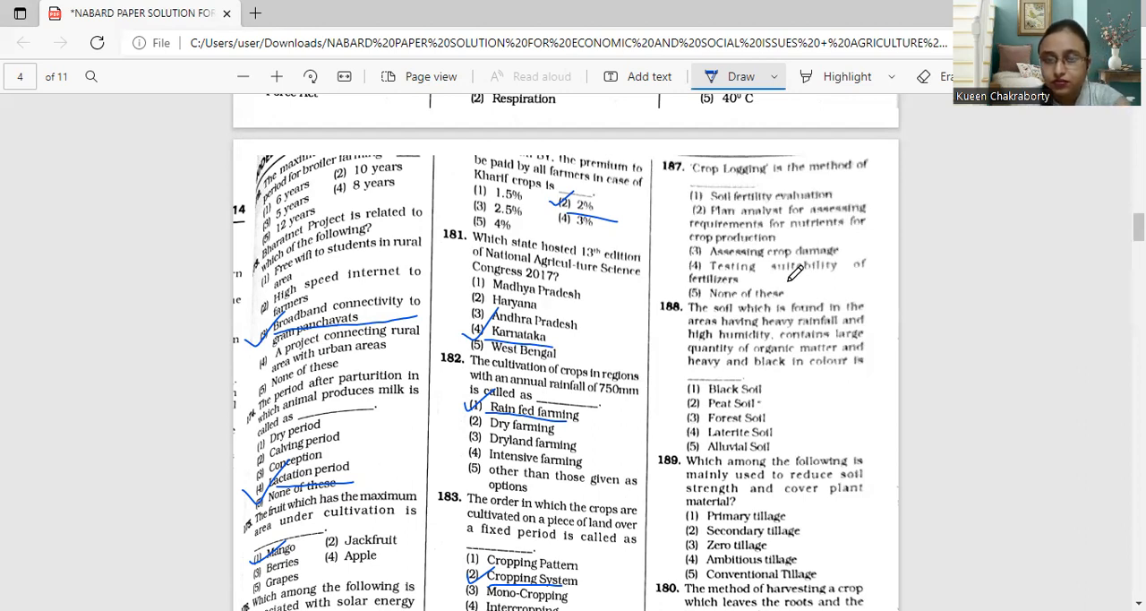
mouse_move(953, 302)
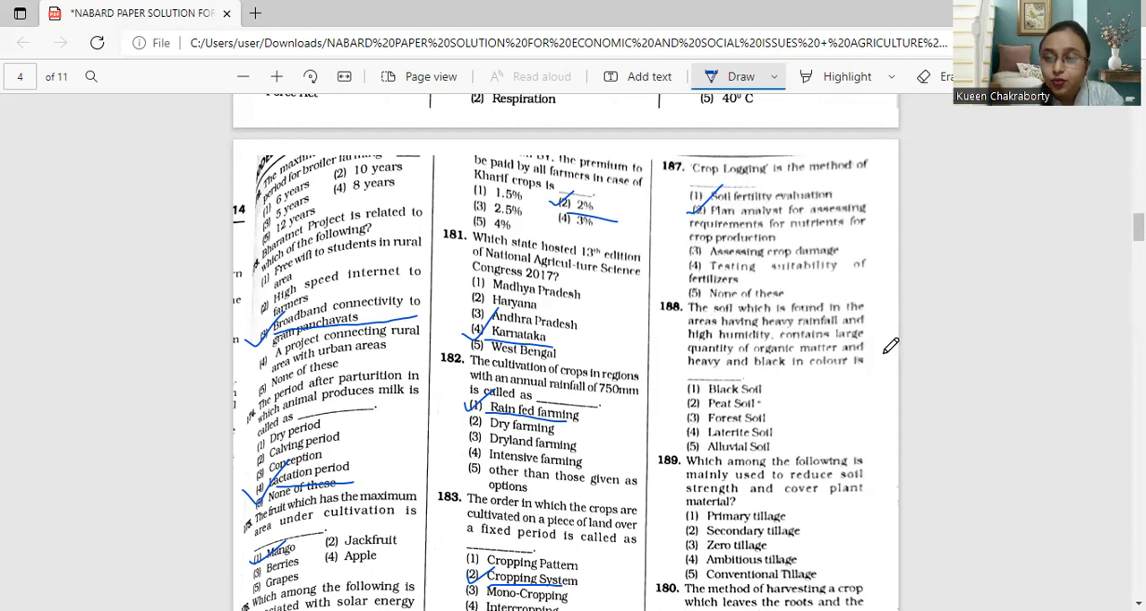
Step: Scroll down from question 187's ticked plant analysis answer to reach question 188
scroll(down, 3)
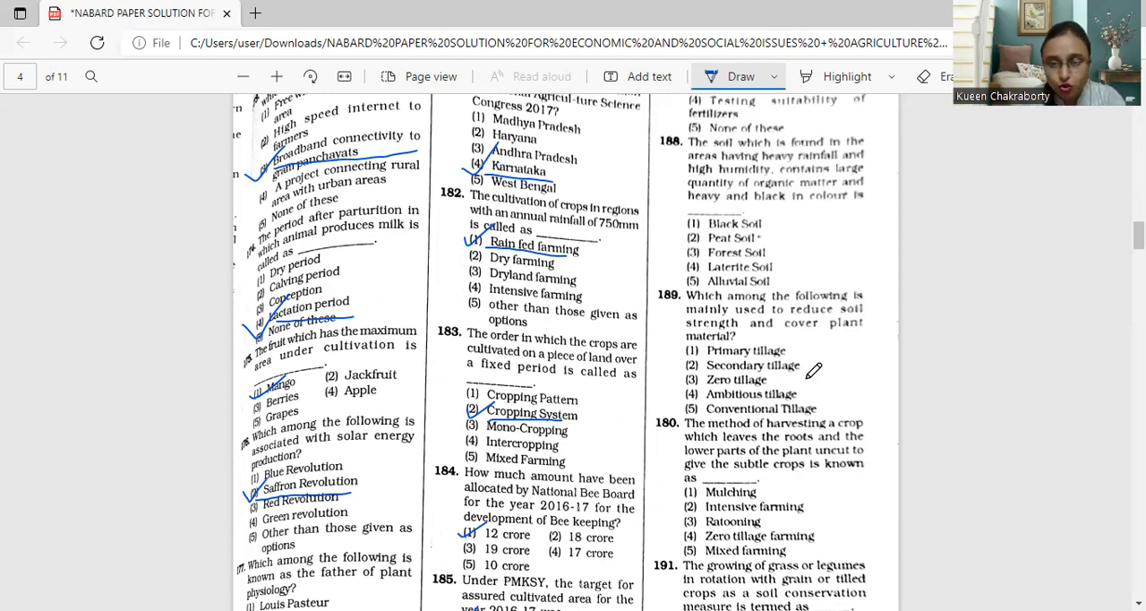
mouse_move(677, 235)
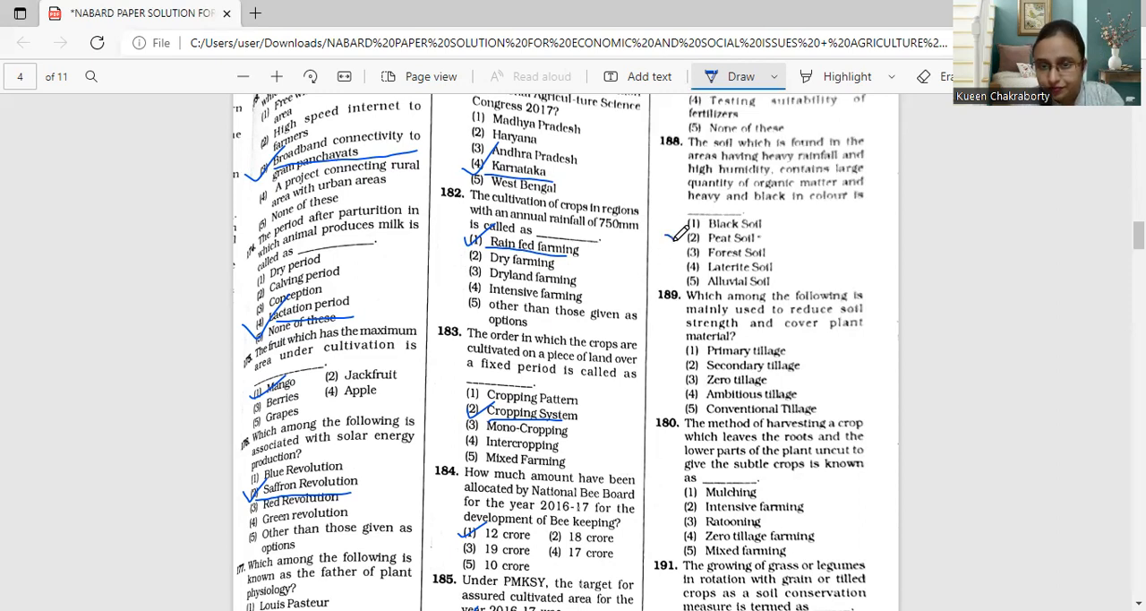
Step: Tick and underline option (2) Peat Soil for question 188 in blue ink
drag(689, 242, 752, 240)
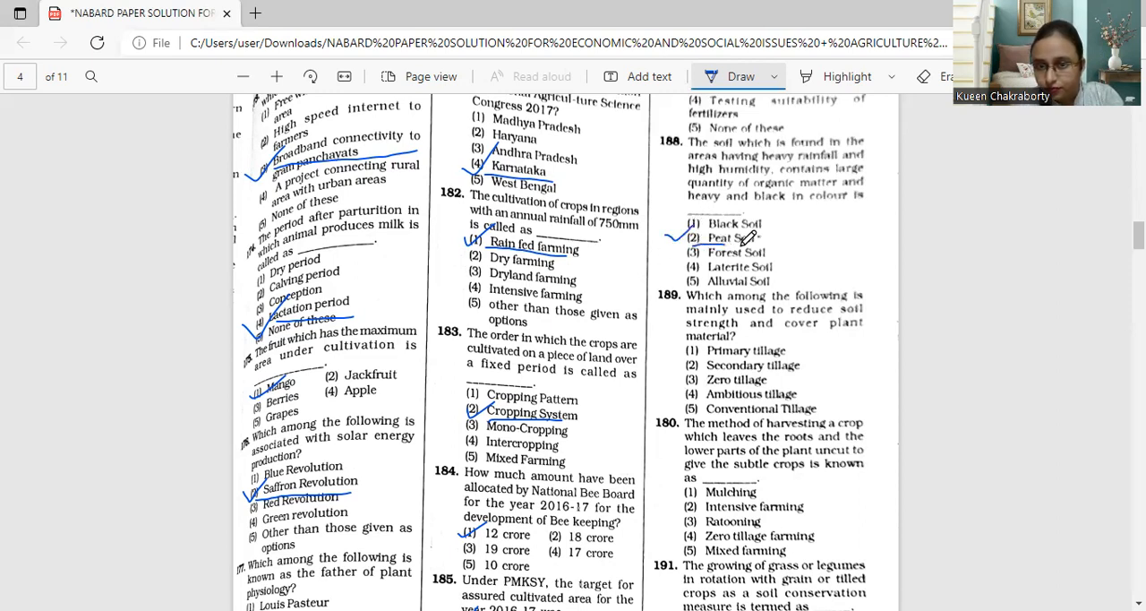
scroll(down, 3)
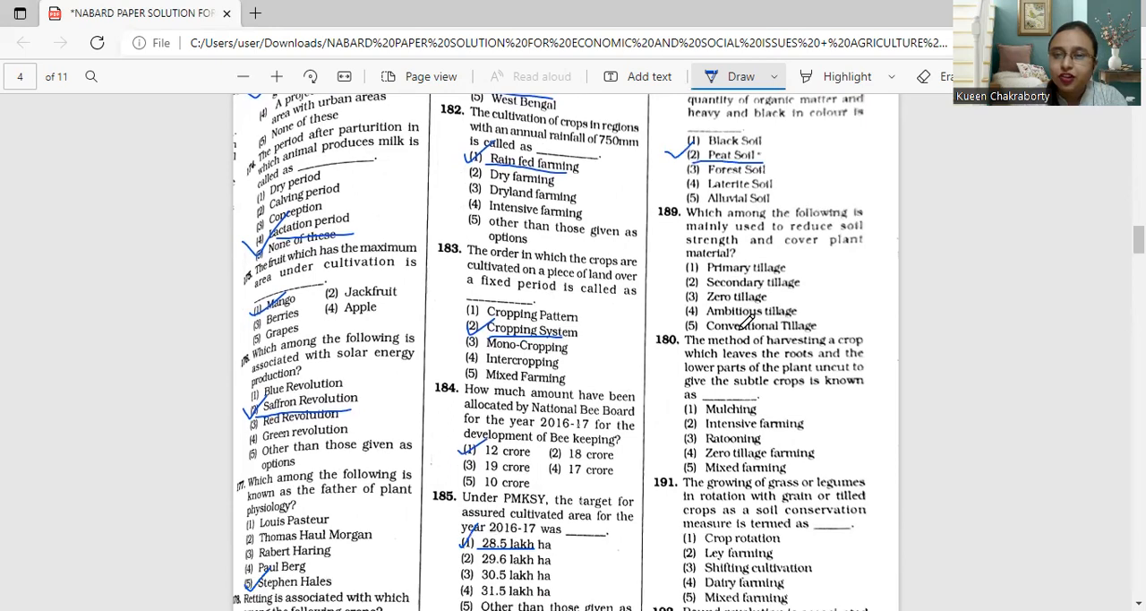
scroll(down, 3)
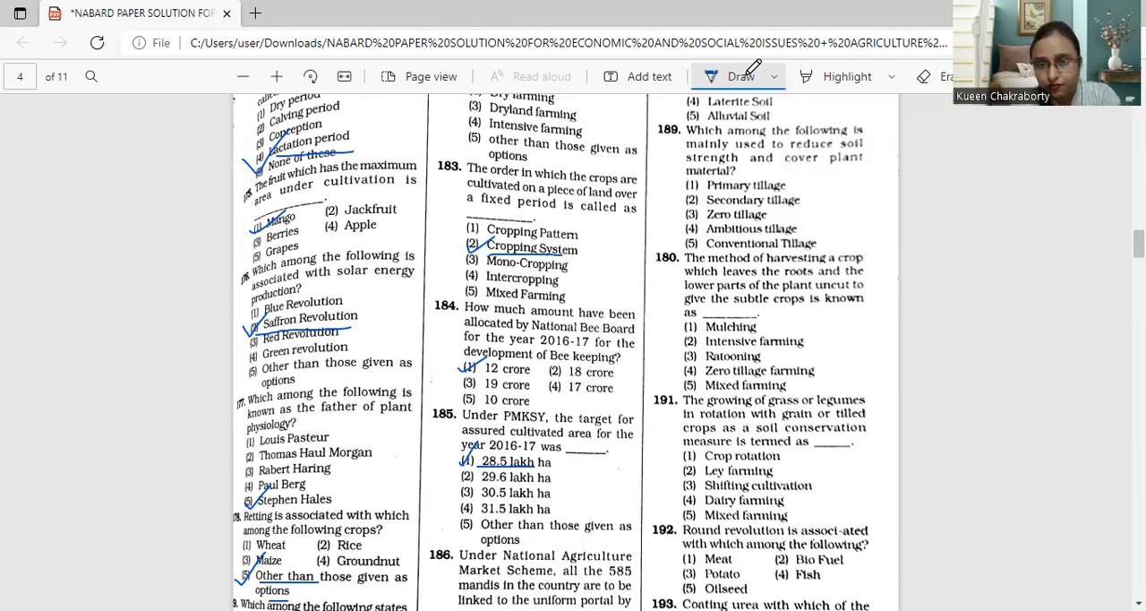
Step: Tick and underline option (1) Primary tillage for question 189 in blue ink
drag(677, 194, 702, 179)
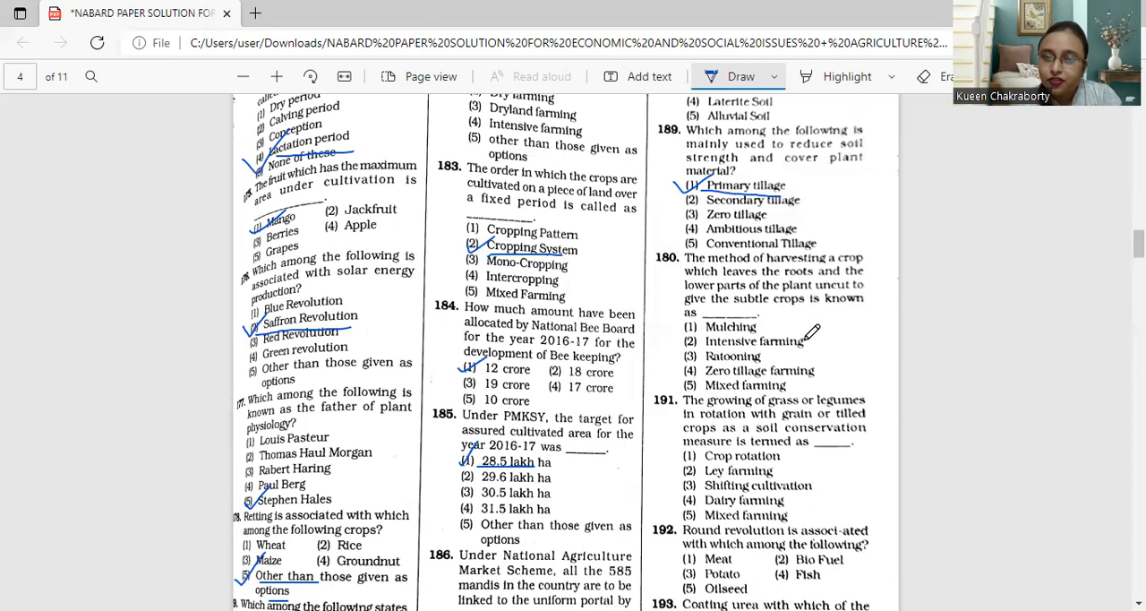
scroll(down, 3)
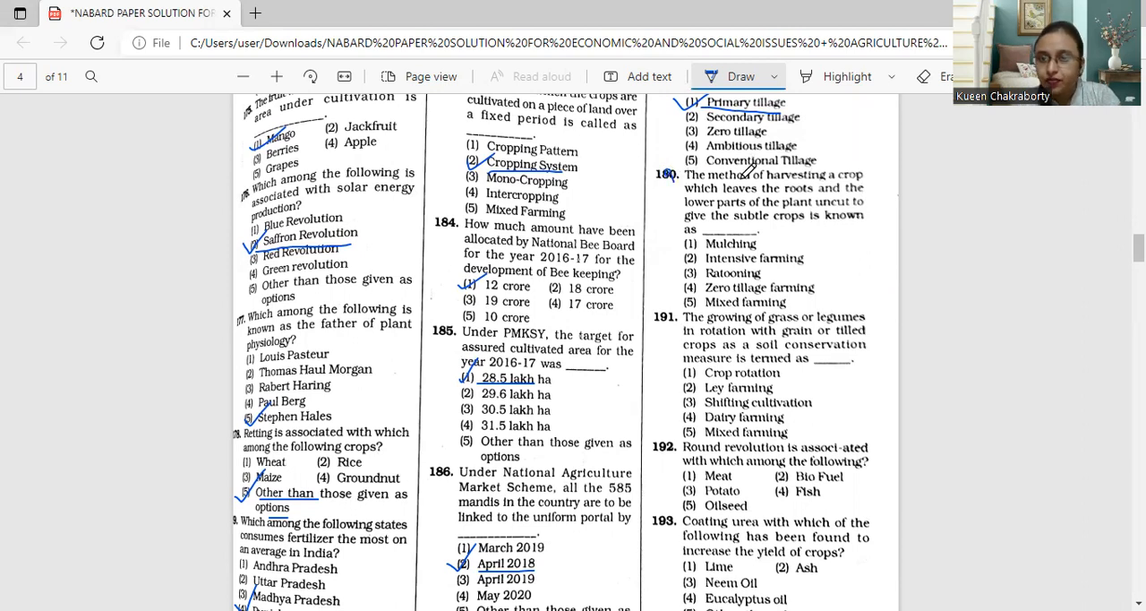
scroll(down, 3)
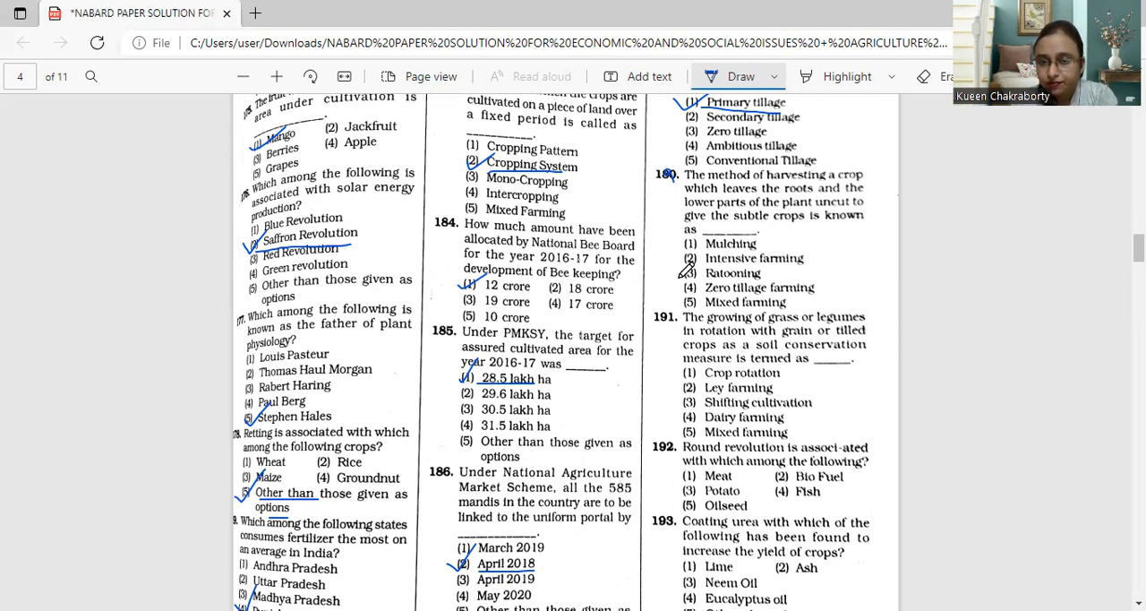
Step: Tick and underline option (3) Ratooning for question 190 in blue ink
drag(684, 287, 780, 287)
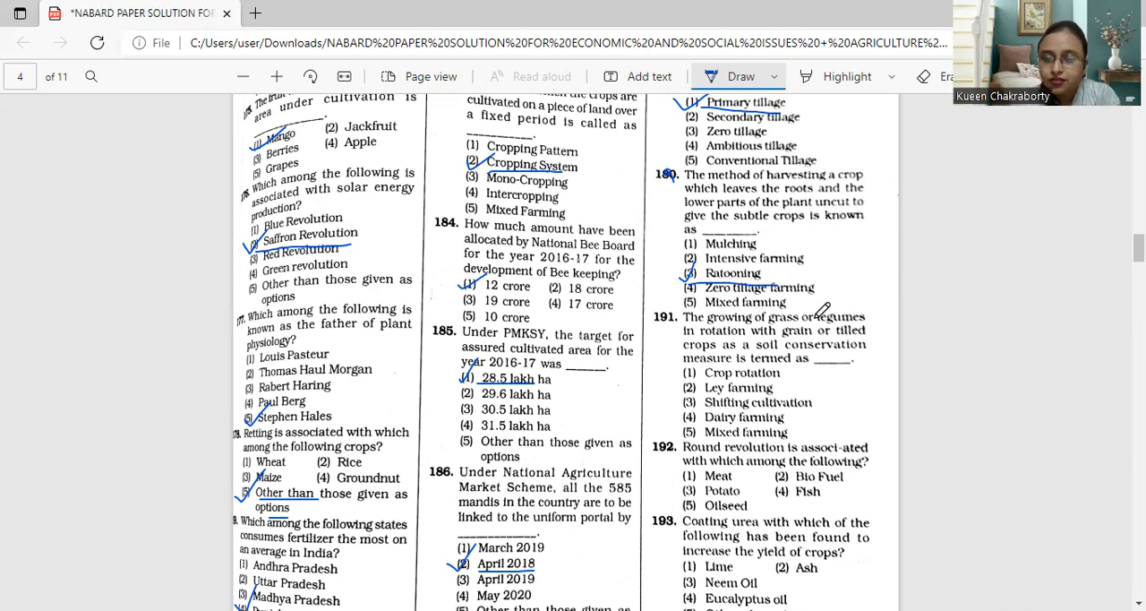
scroll(down, 3)
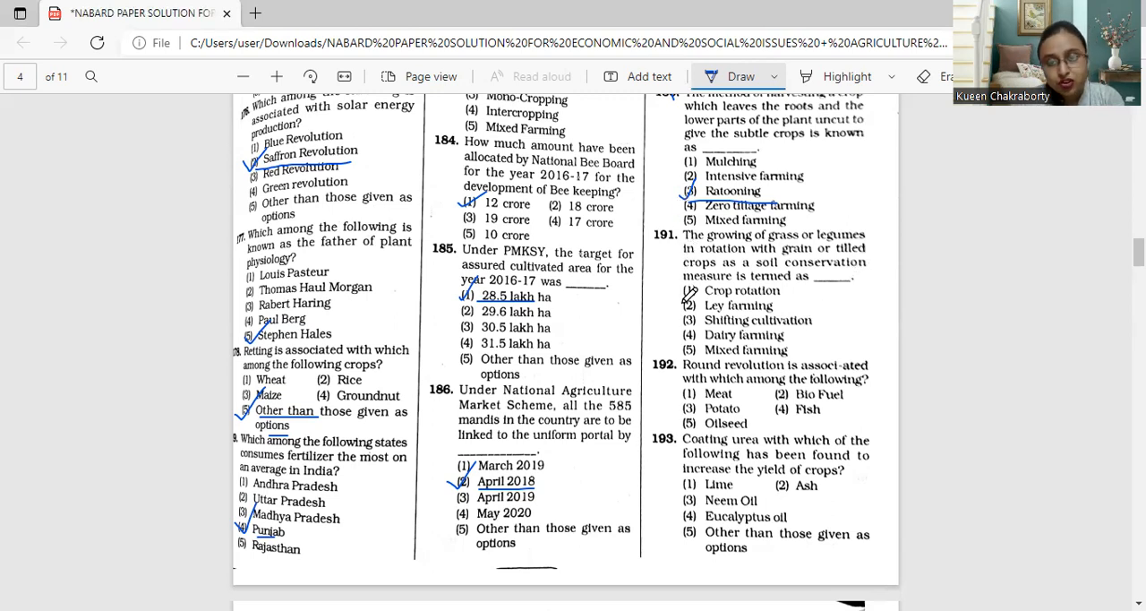
Step: Tick and underline (2) Ley farming for 191 and (3) Potato for 192
drag(684, 308, 702, 295)
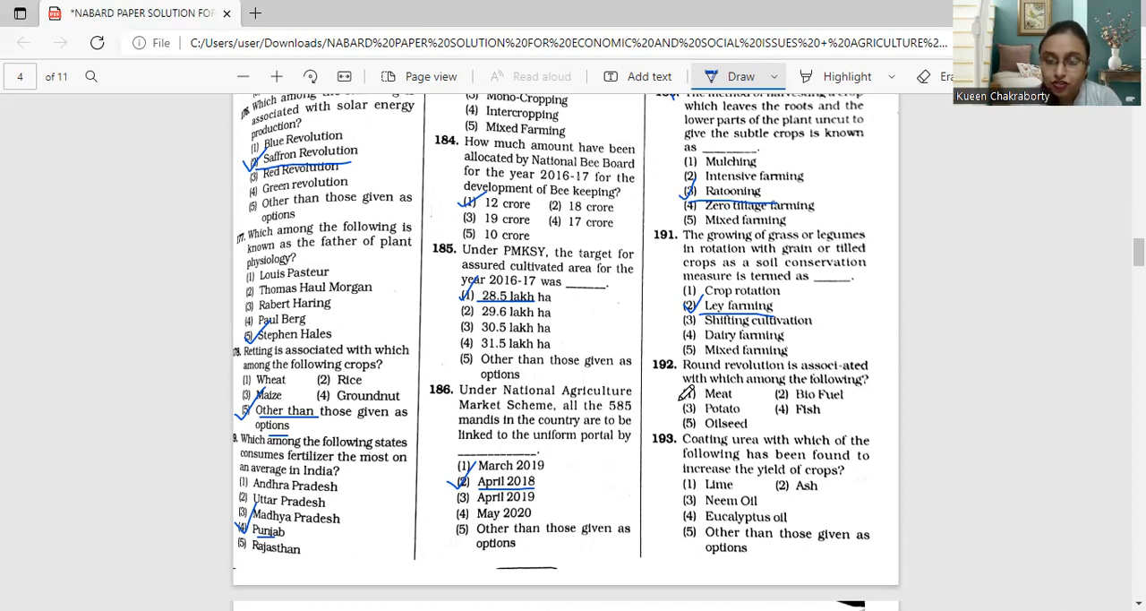
drag(695, 394, 752, 415)
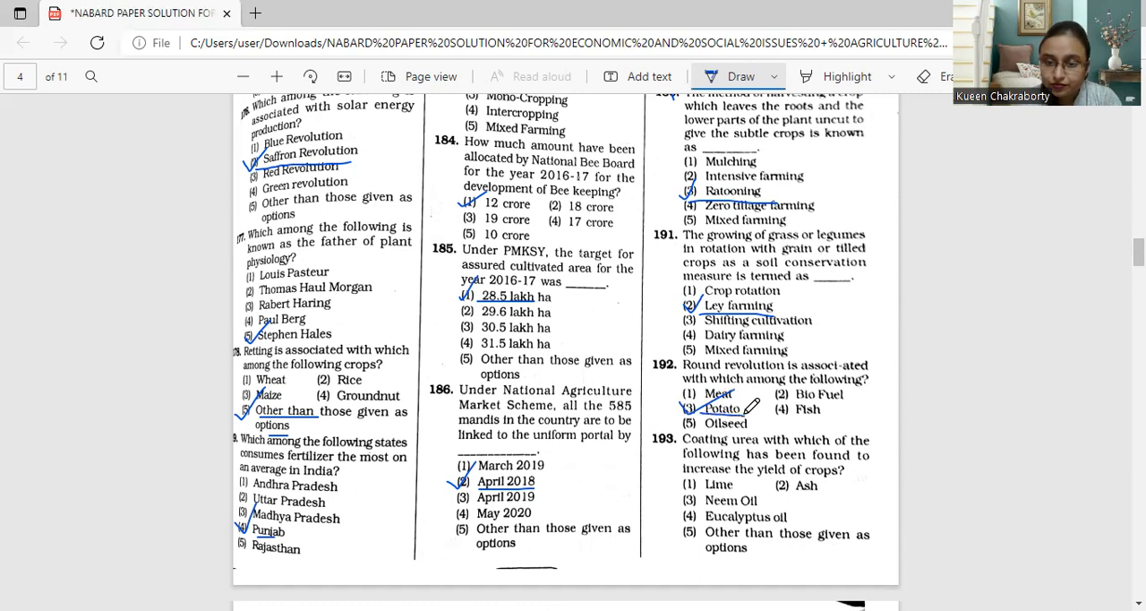